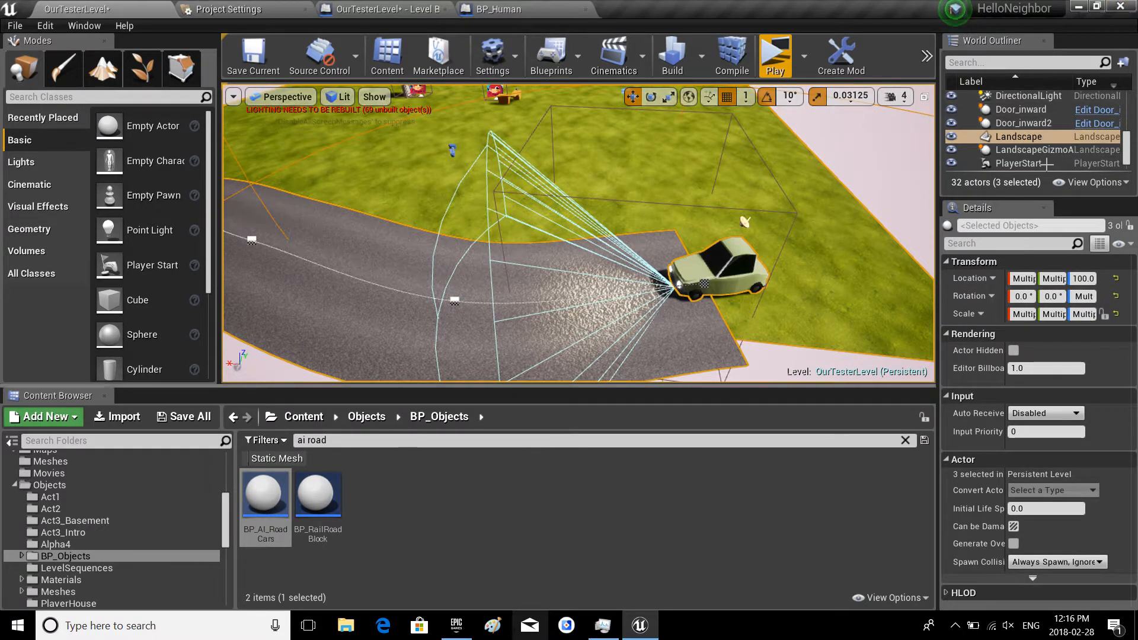
Step: Delete BP_RoadCar, BP_Spline_Road and BP_AI_RoadCars from the World Outliner, leaving 29 actors
{"action": "scroll", "scroll_direction": "up", "scroll_amount": 3}
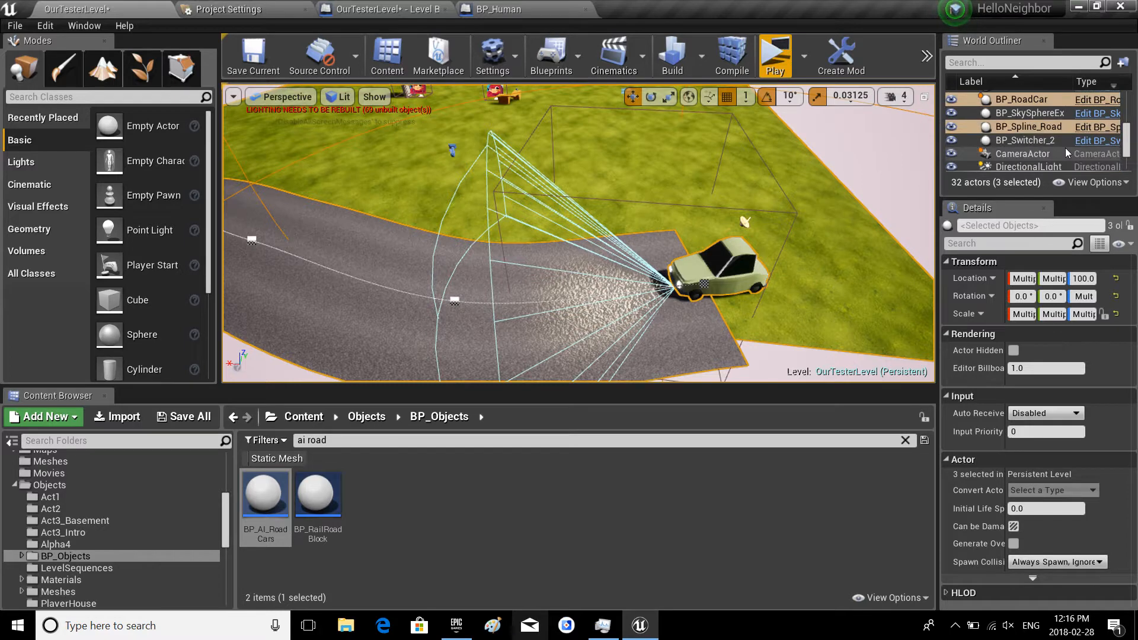
{"action": "scroll", "scroll_direction": "up", "scroll_amount": 3}
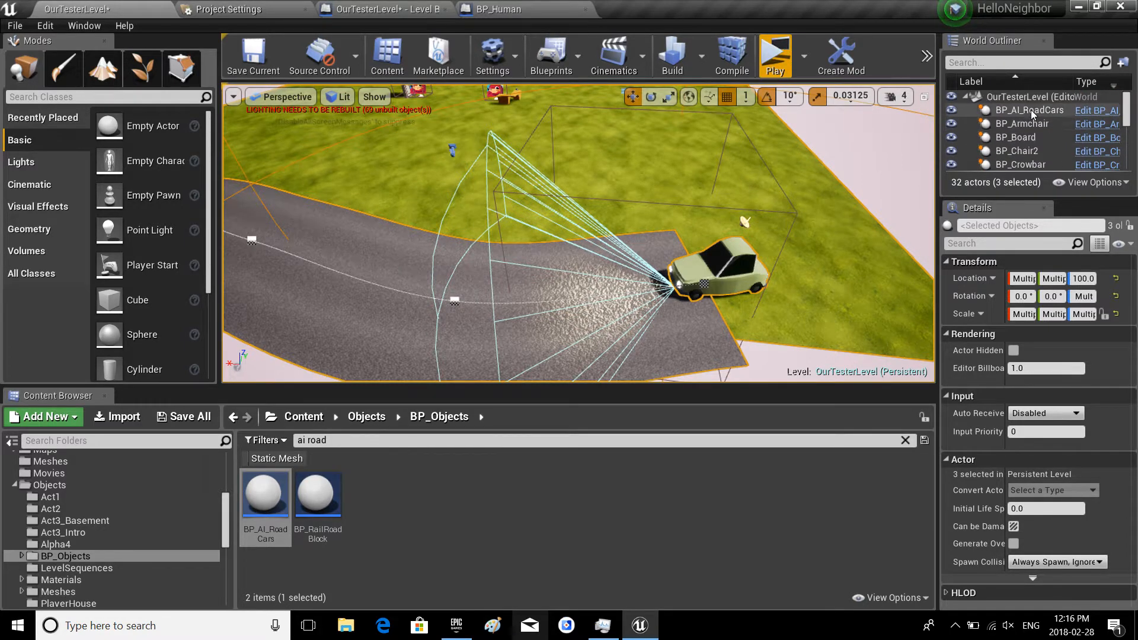
{"action": "left_click", "coordinate": [1029, 109]}
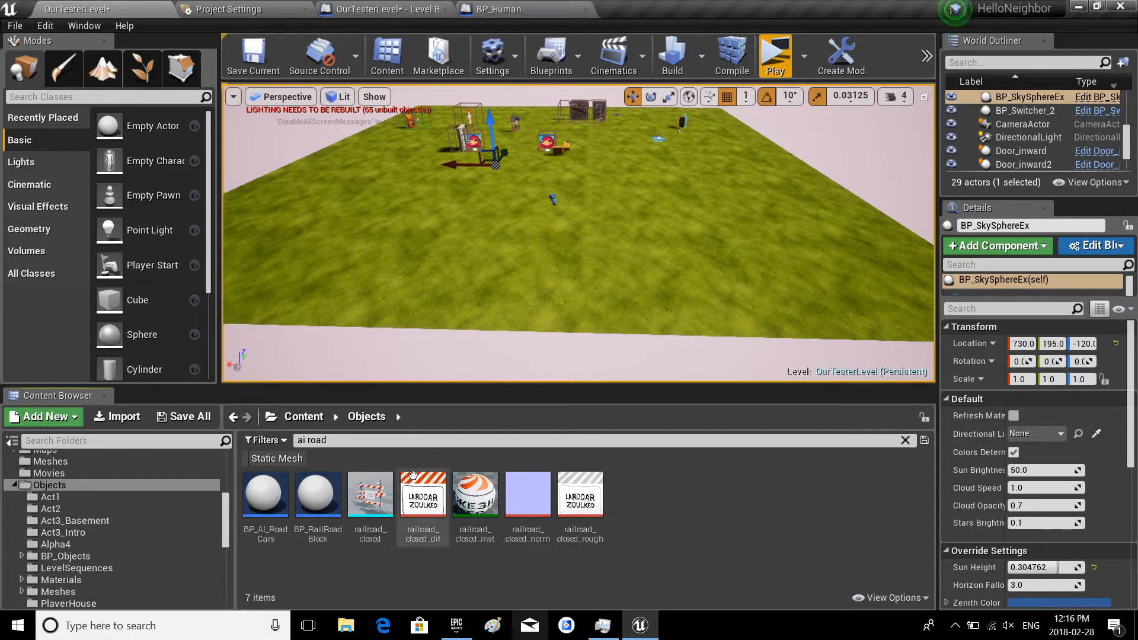
Step: Find BP_Spline_Road via a 'bp_s' search and drag it across the grass, then clear the search
{"action": "left_click", "coordinate": [392, 442]}
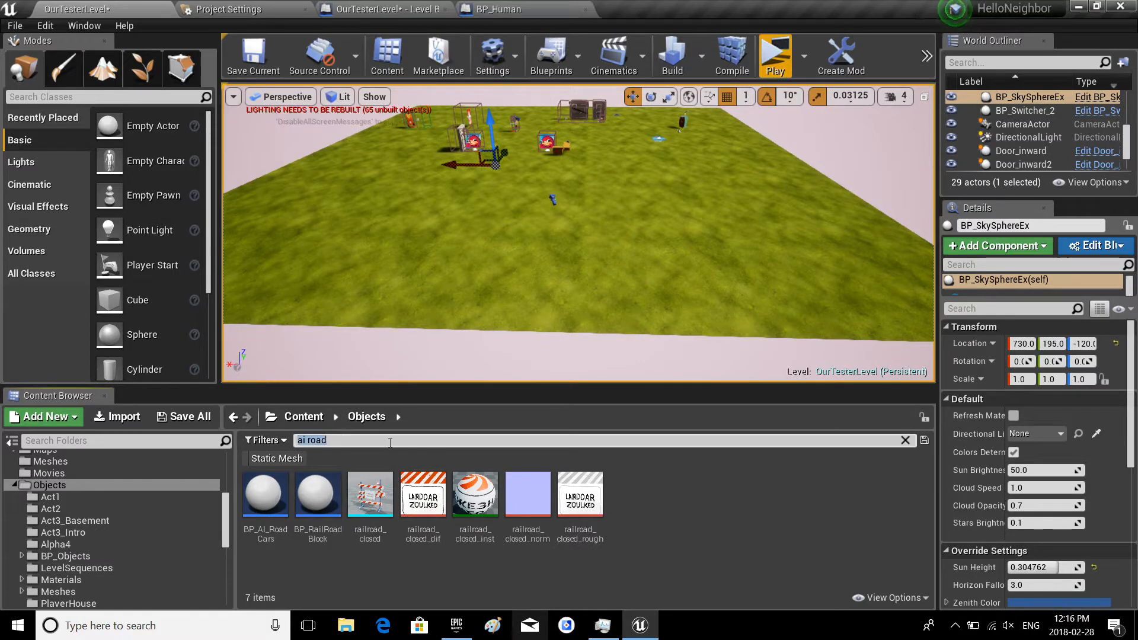
{"action": "left_click", "coordinate": [905, 439]}
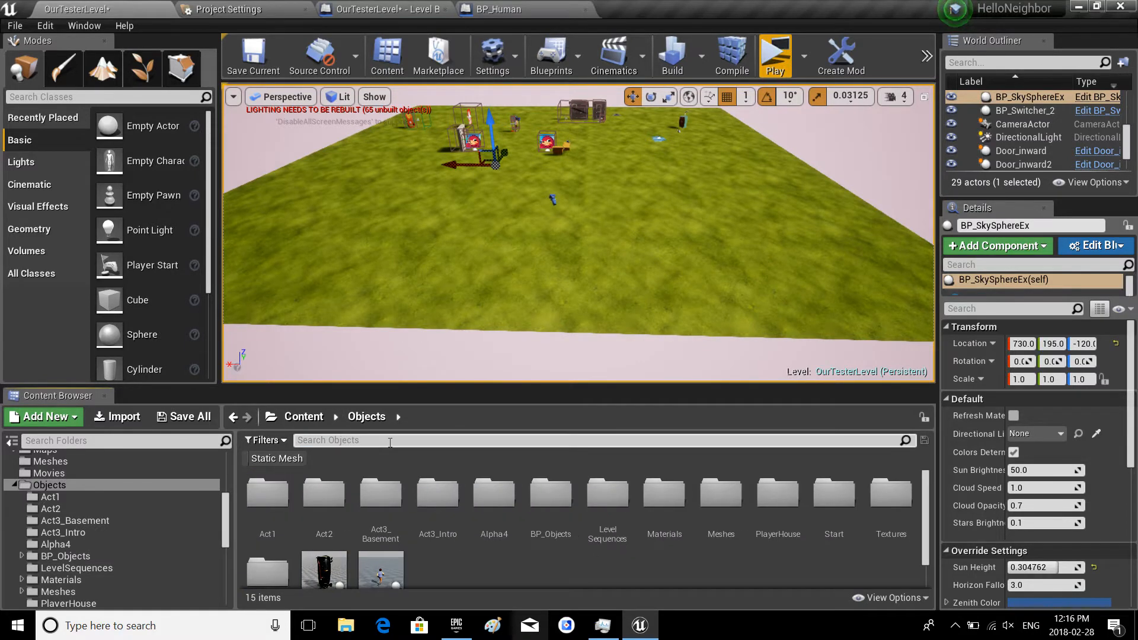
{"action": "type", "text": "bp_"}
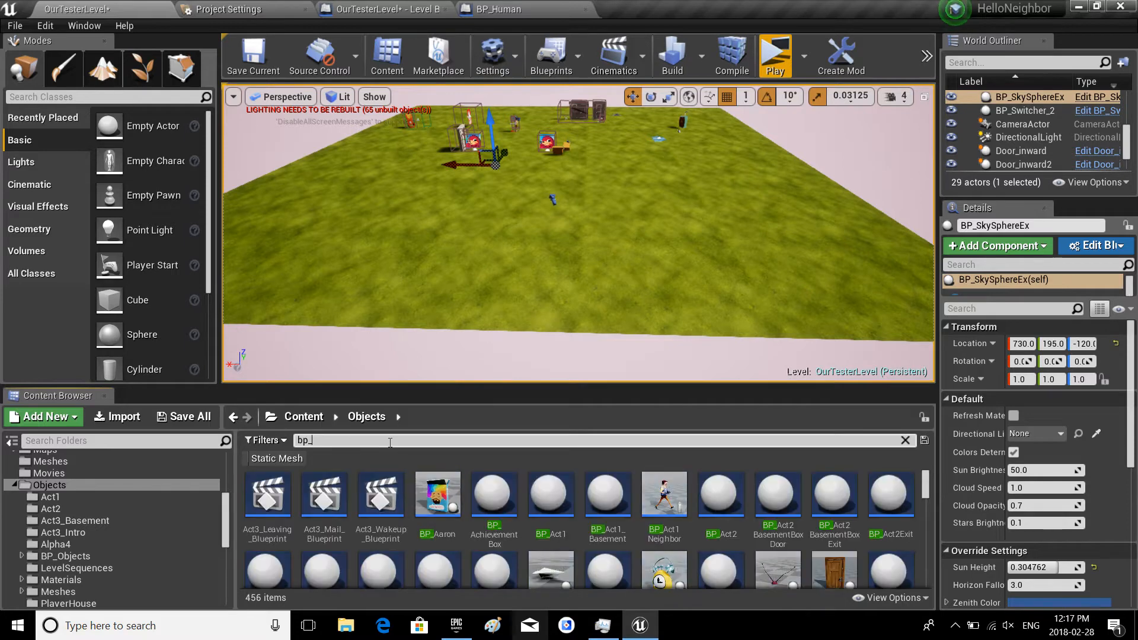
{"action": "type", "text": "splin"}
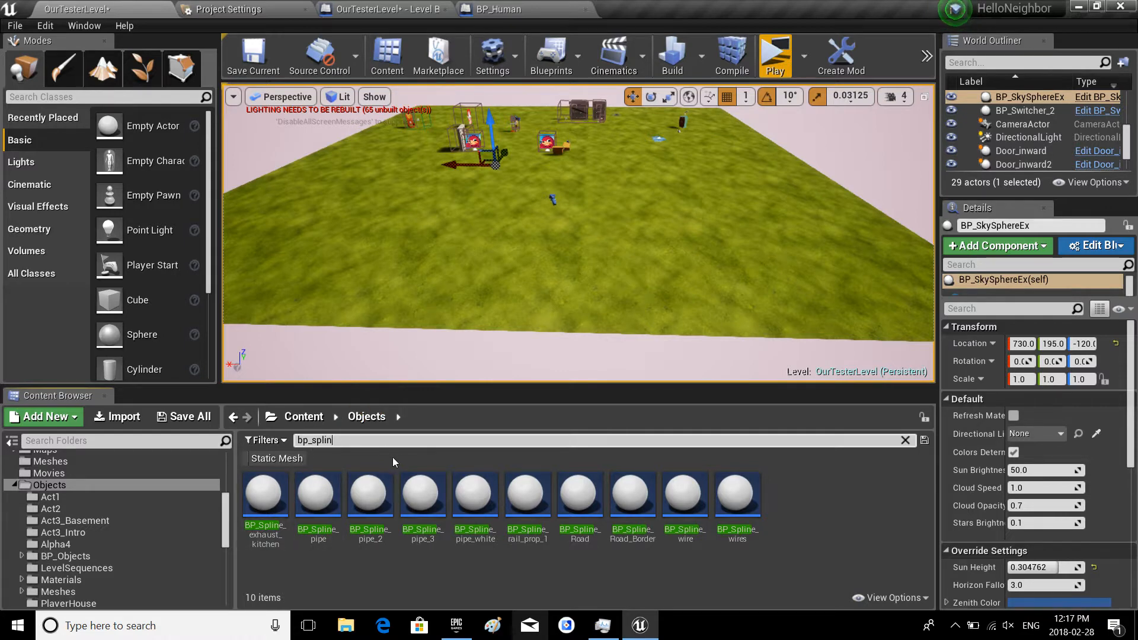
{"action": "mouse_move", "coordinate": [580, 493]}
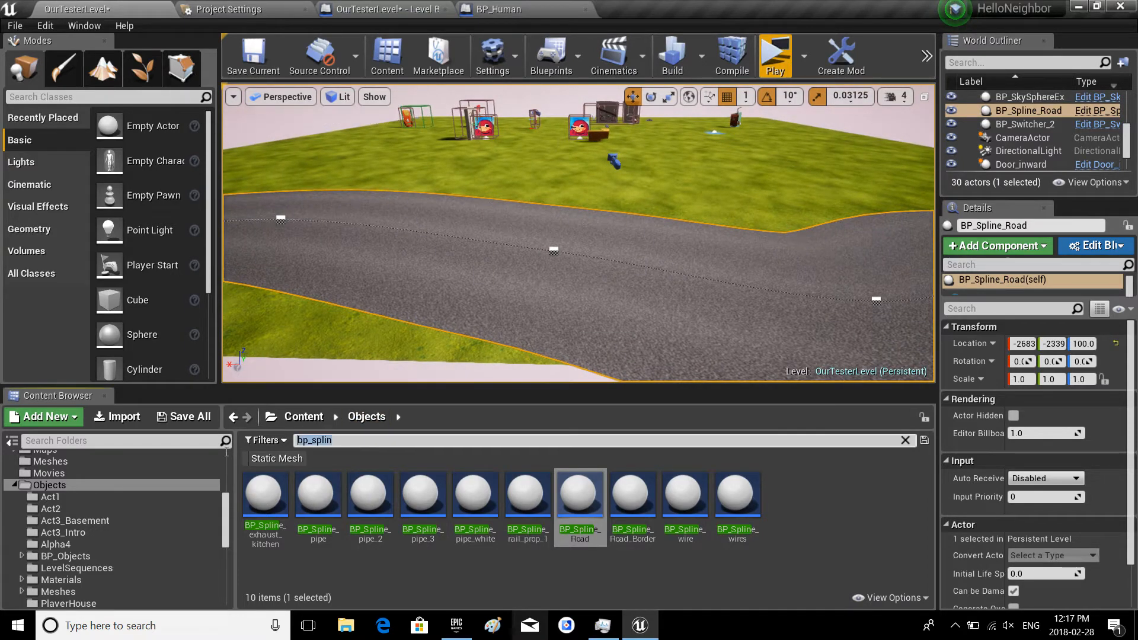
{"action": "left_click", "coordinate": [904, 440]}
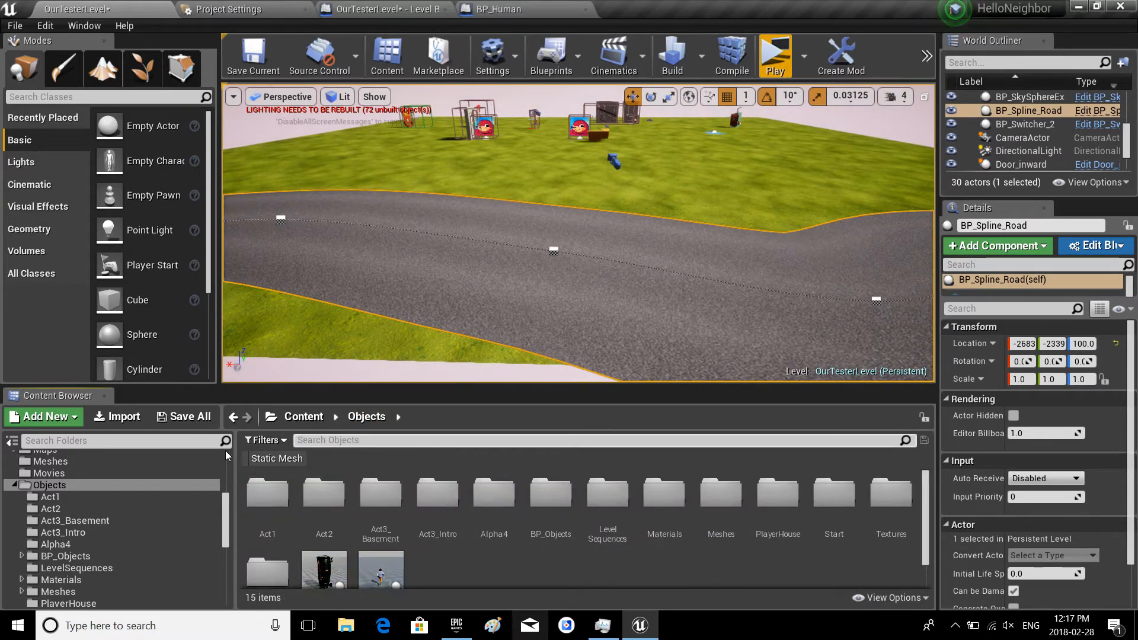
Step: Drag BP_RoadCar in from a 'bp_ro' search and set its Road property to BP_Spline_Road
{"action": "type", "text": "bp_"}
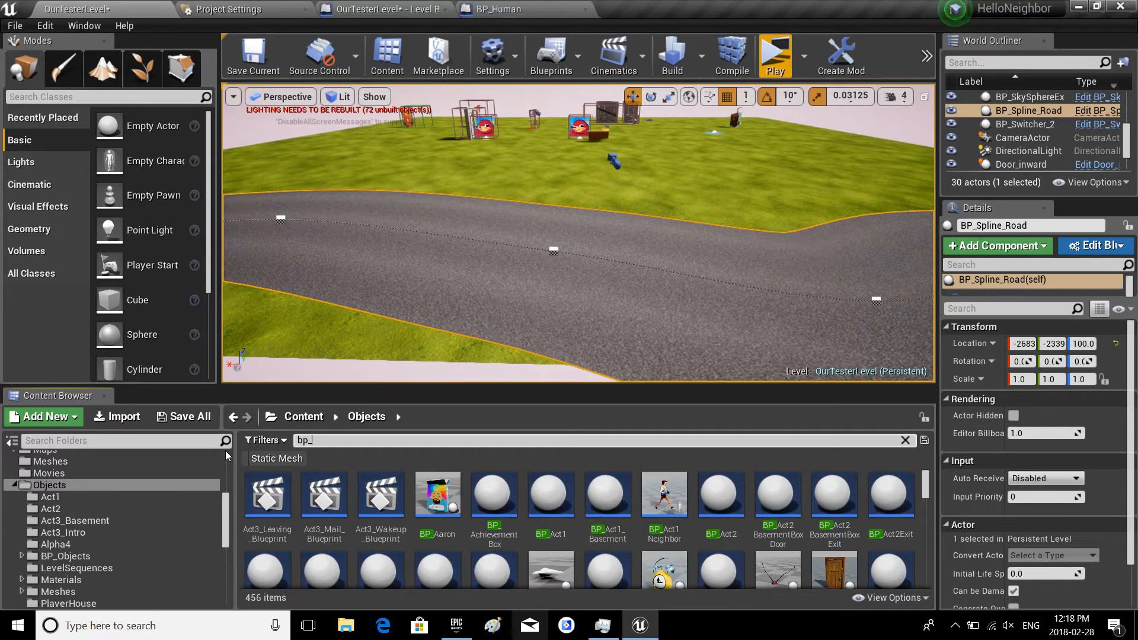
{"action": "type", "text": "ro"}
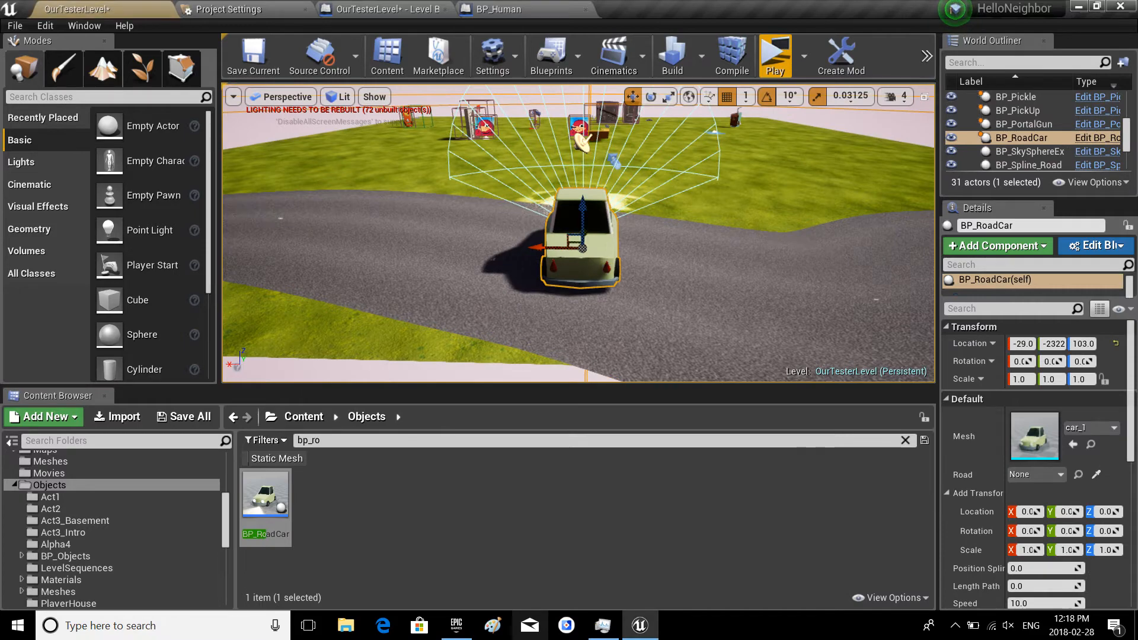
{"action": "left_click", "coordinate": [1055, 474]}
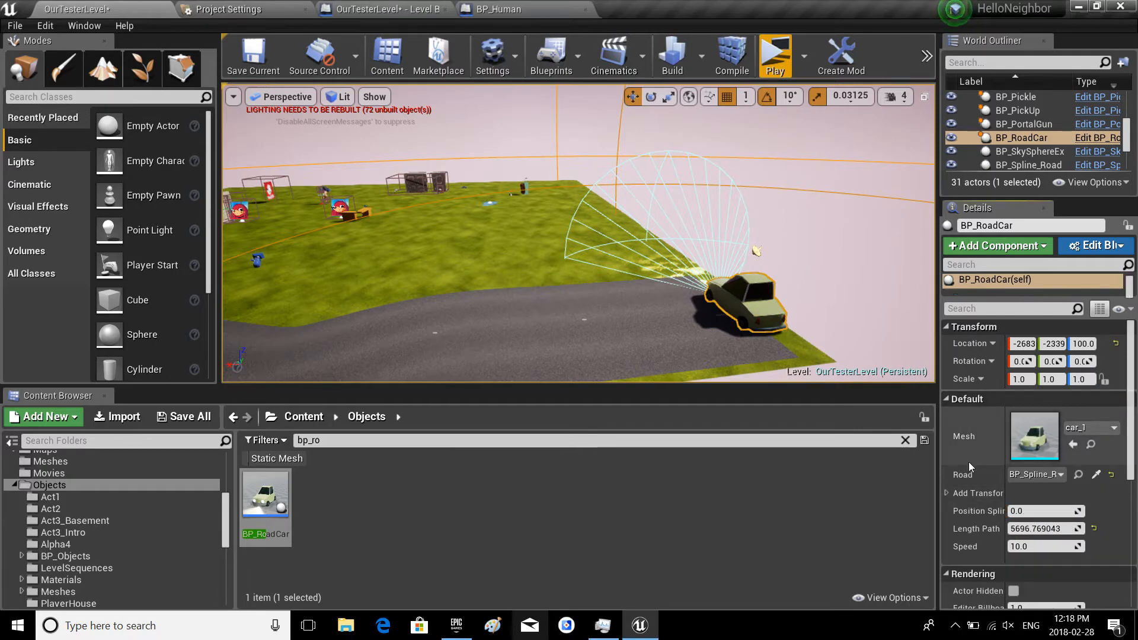
{"action": "left_click", "coordinate": [974, 492]}
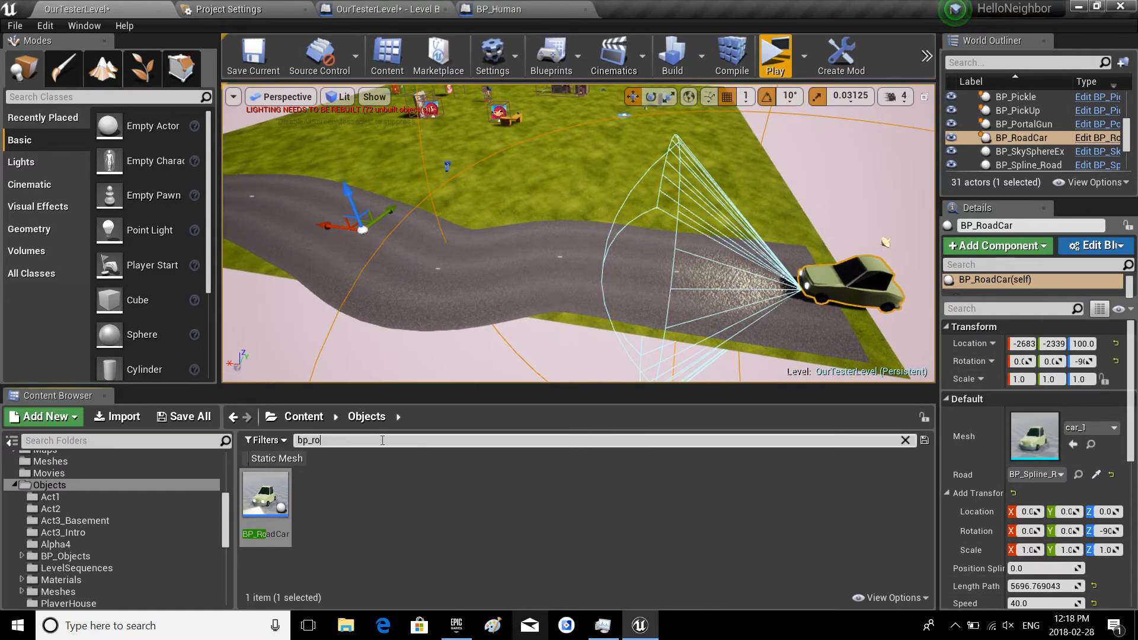
Step: Clear the road car asset search after setting Rotation Z -90 and Speed 40
{"action": "left_click", "coordinate": [904, 439]}
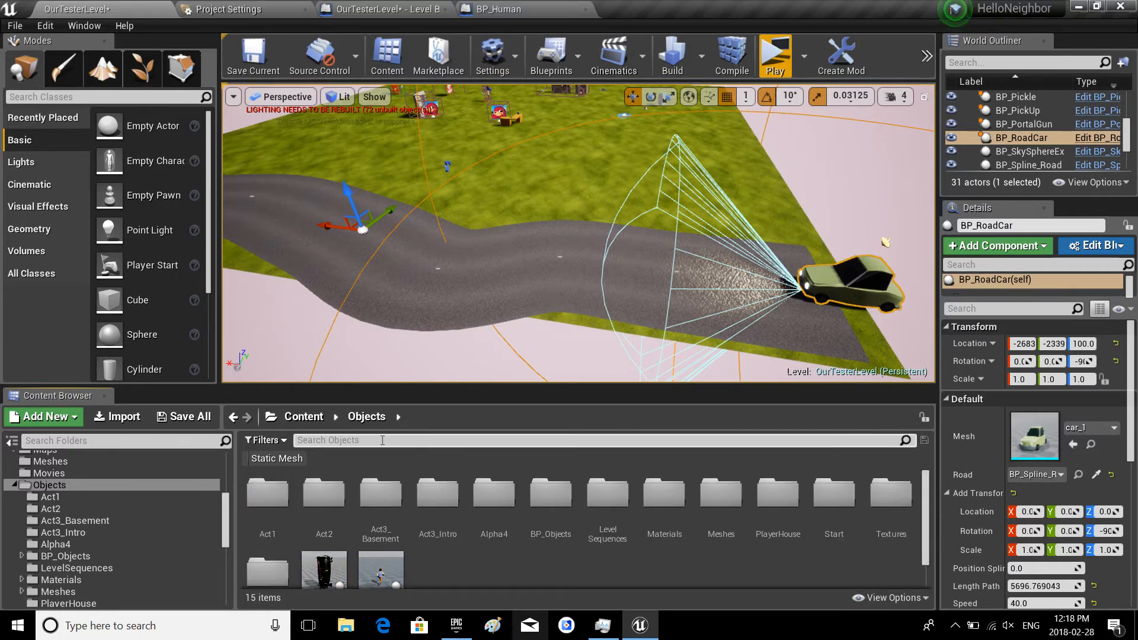
Step: Drag BP_AI_RoadCars in from an 'ai road' search and add BP_RoadCar to its Cars array
{"action": "type", "text": "ai roa"}
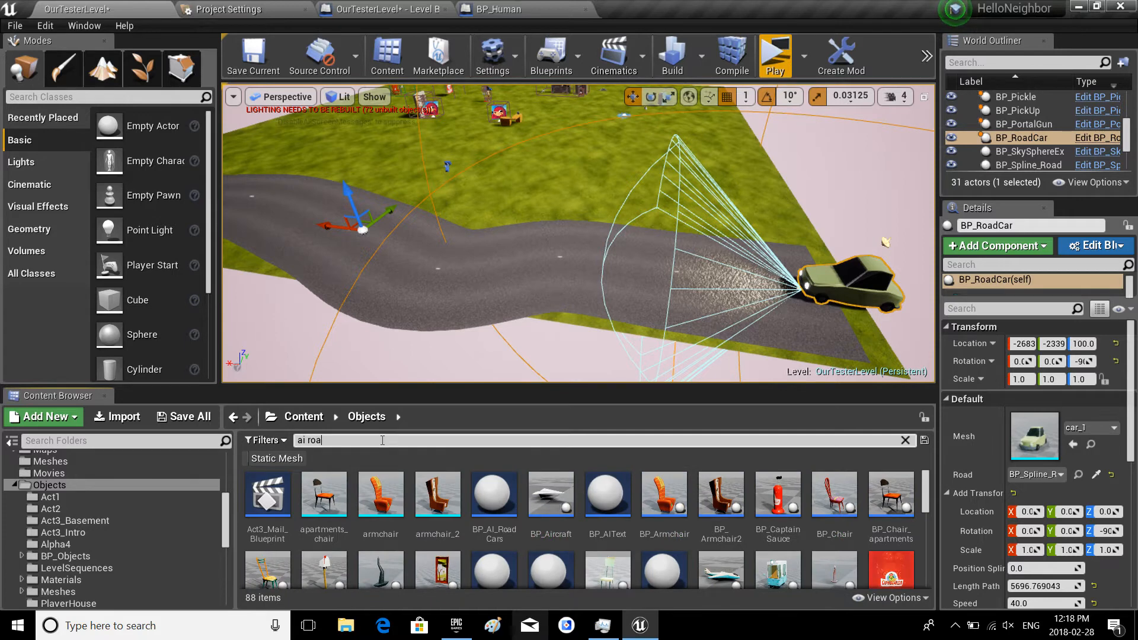
{"action": "type", "text": "d"}
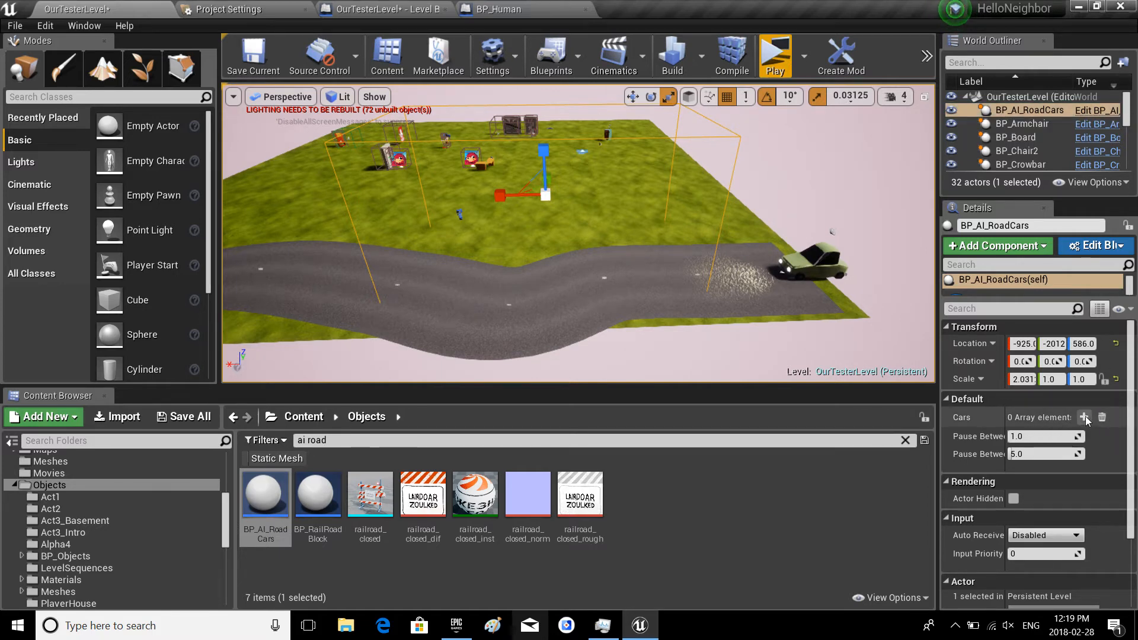
{"action": "left_click", "coordinate": [1087, 417]}
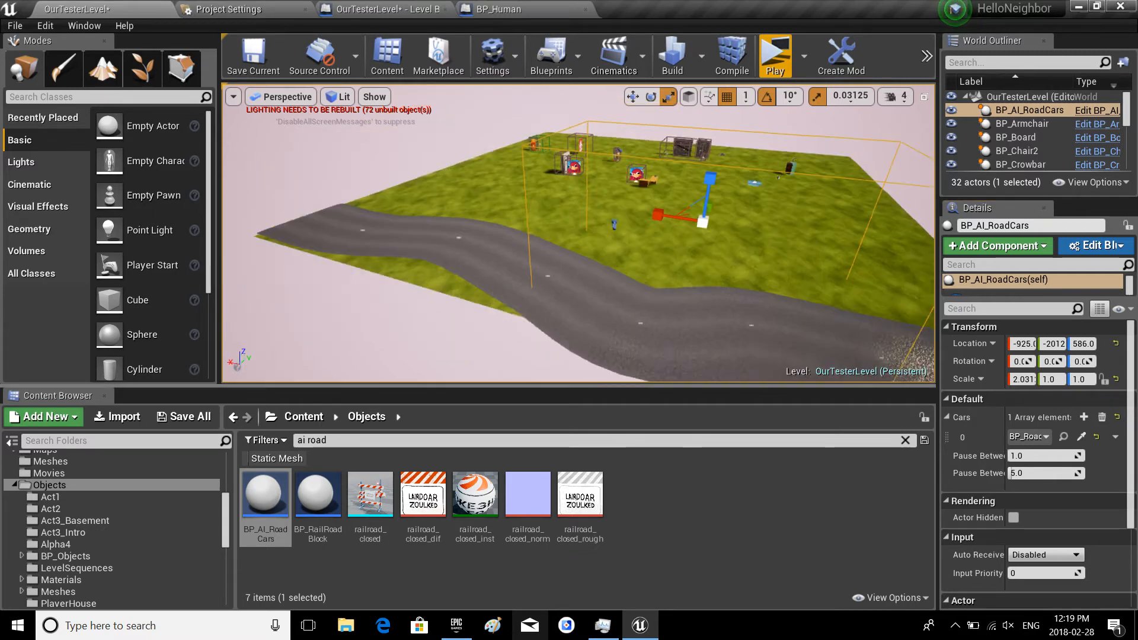
{"action": "left_click", "coordinate": [772, 56]}
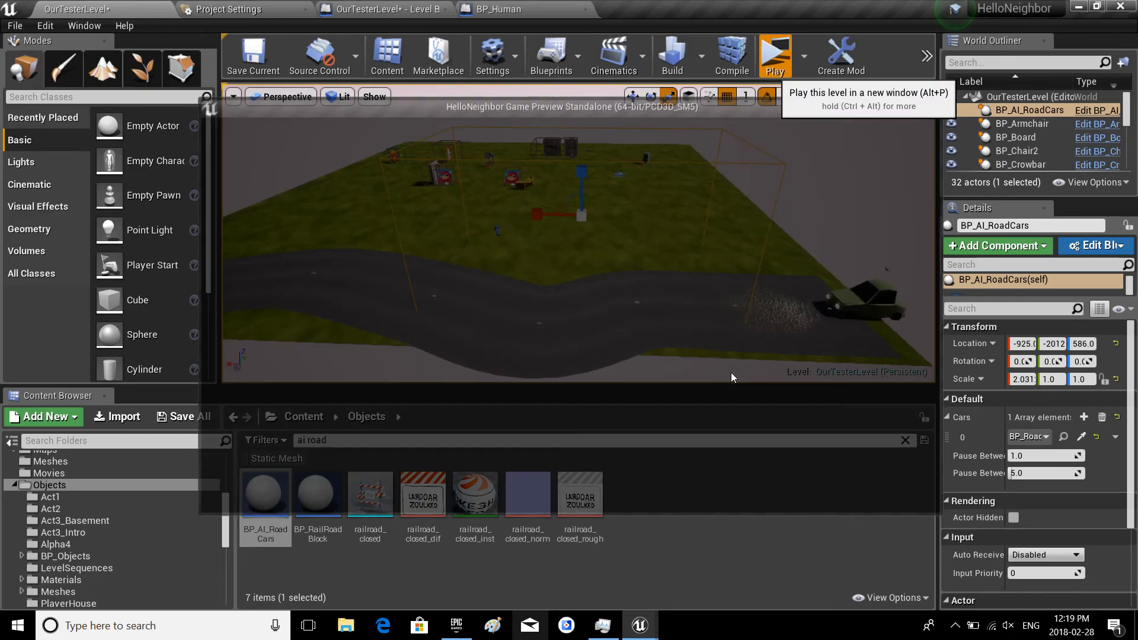
{"action": "left_click", "coordinate": [774, 56]}
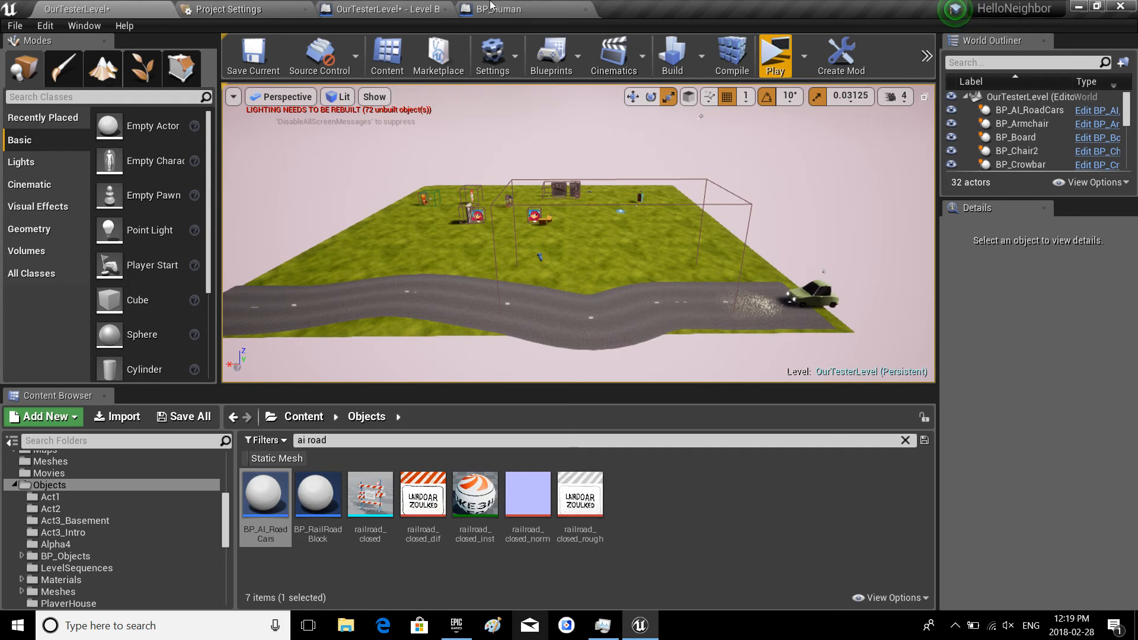
{"action": "mouse_move", "coordinate": [854, 133]}
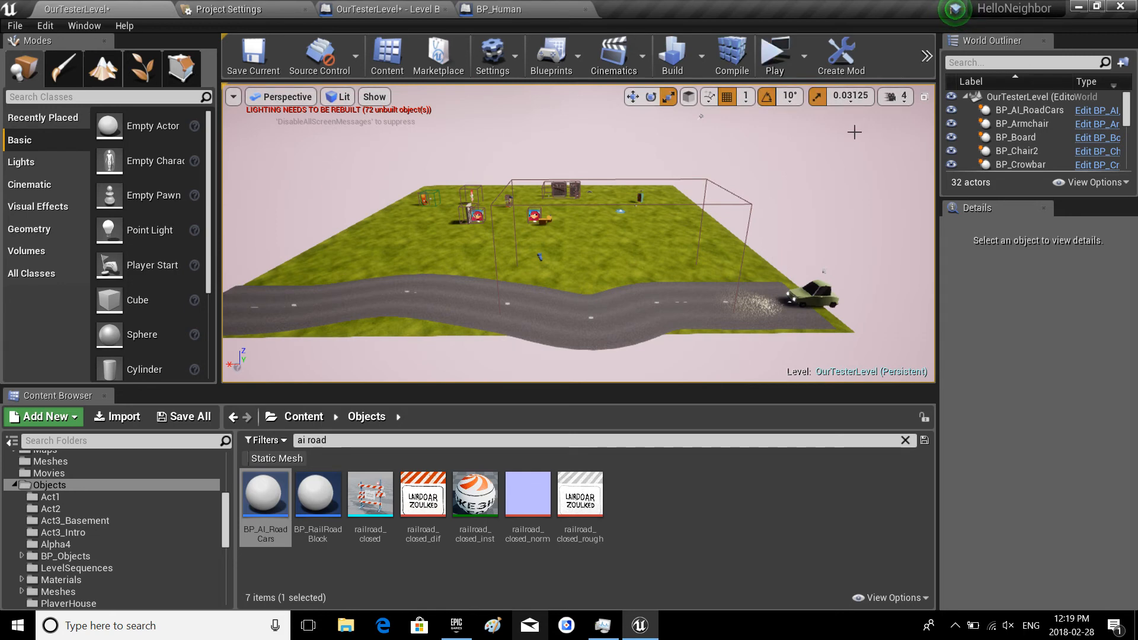
{"action": "mouse_move", "coordinate": [1060, 300]}
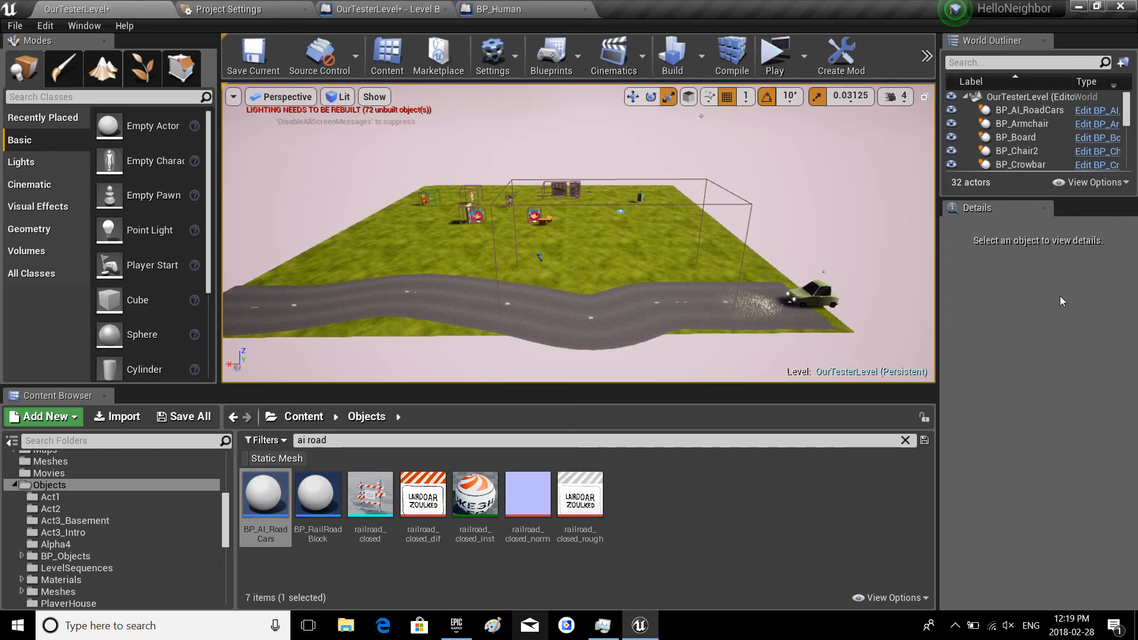
{"action": "left_click", "coordinate": [808, 522]}
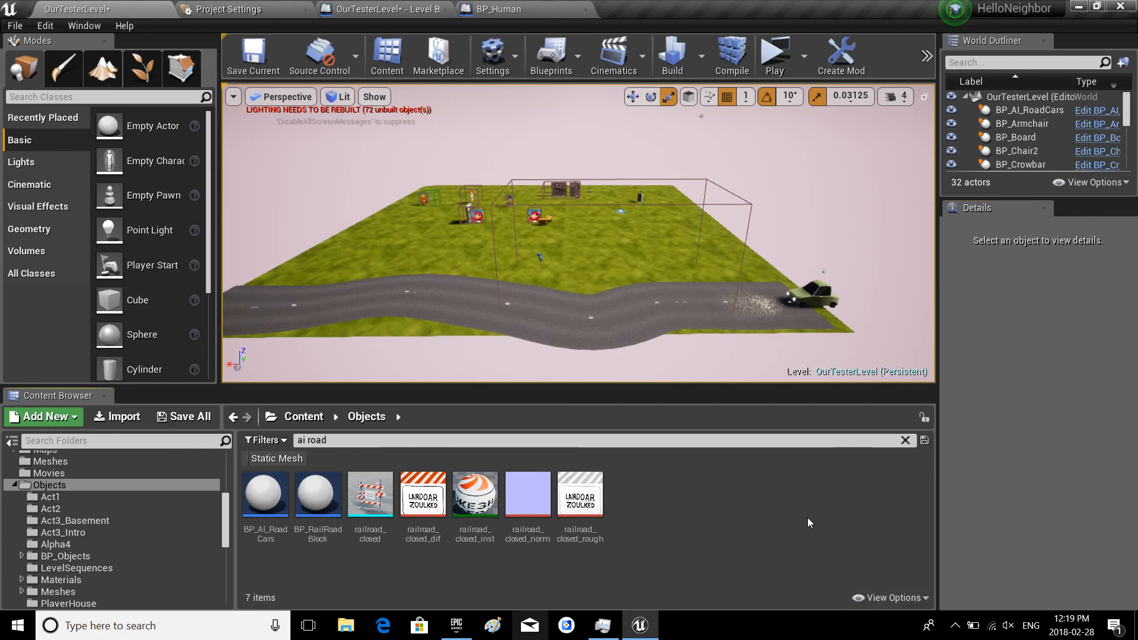
{"action": "mouse_move", "coordinate": [473, 392]}
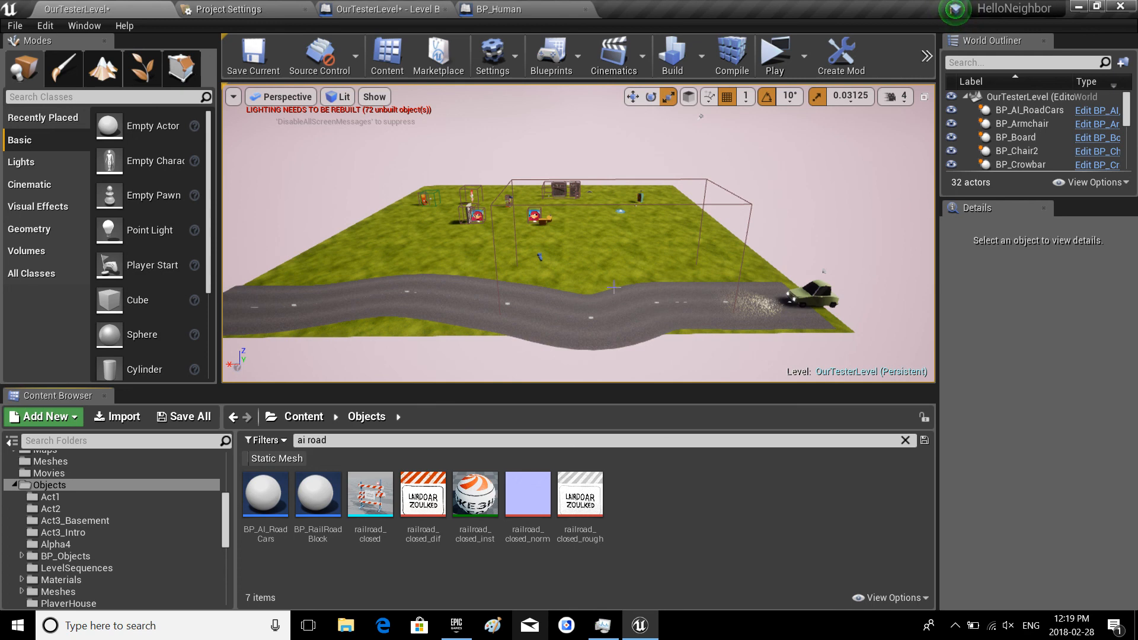
{"action": "mouse_move", "coordinate": [869, 170]}
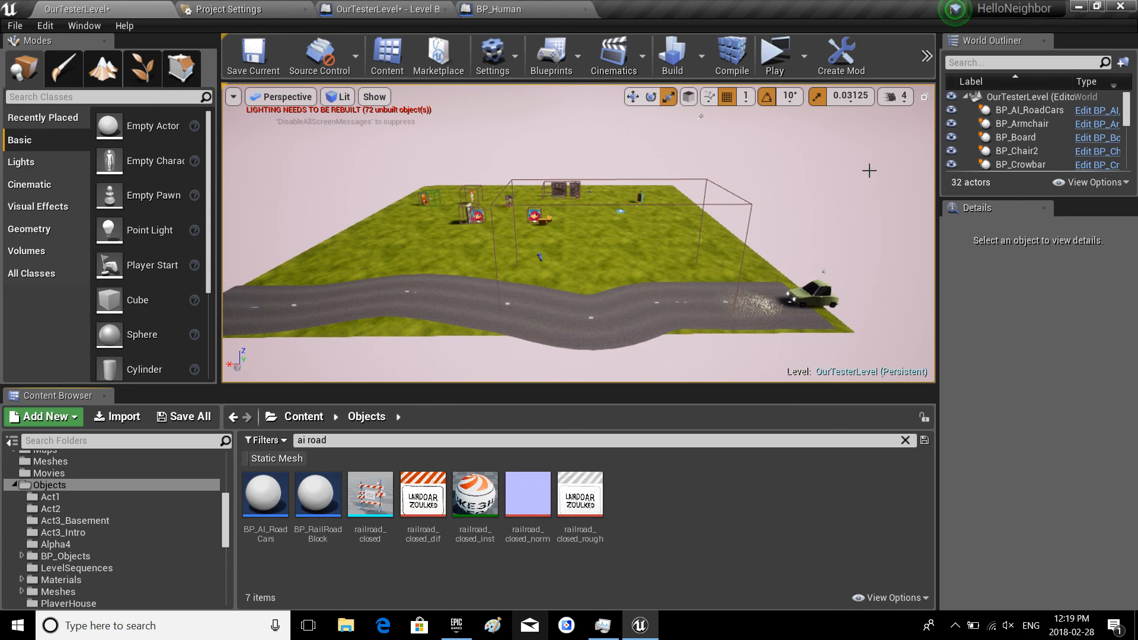